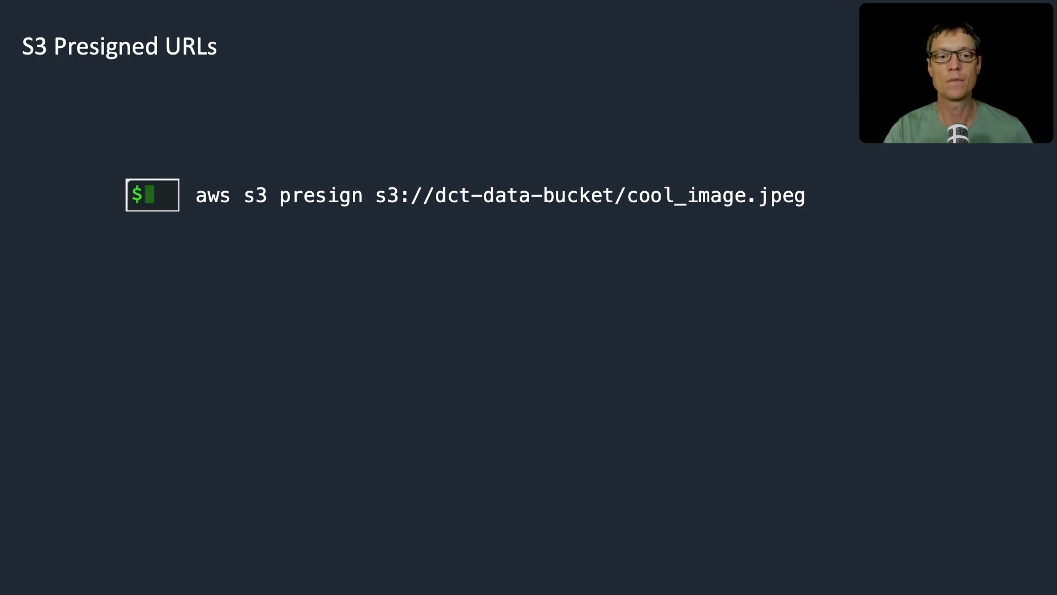
mouse_move(323, 204)
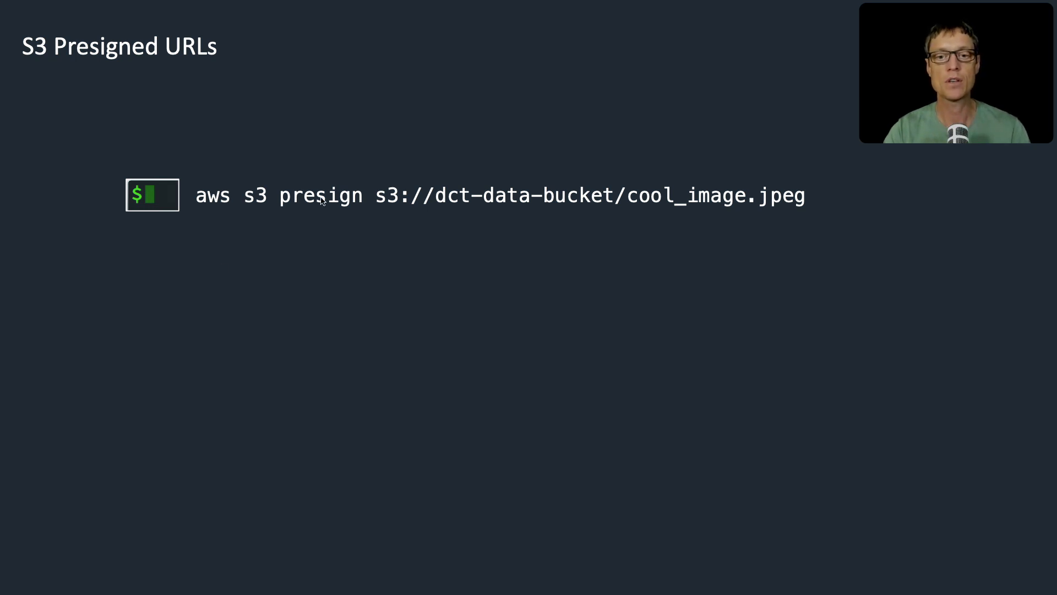
mouse_move(282, 209)
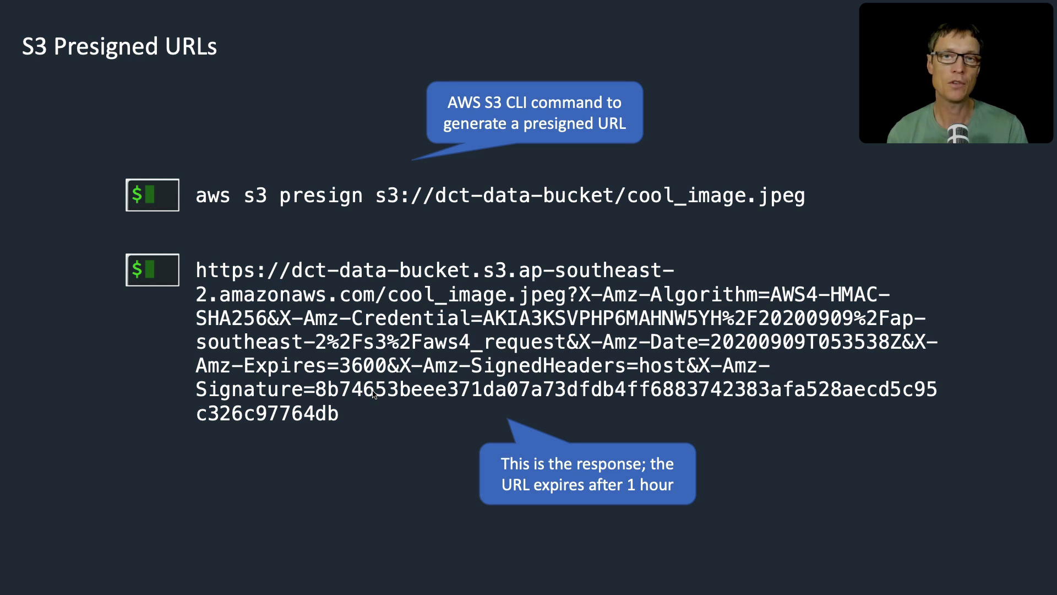
mouse_move(323, 375)
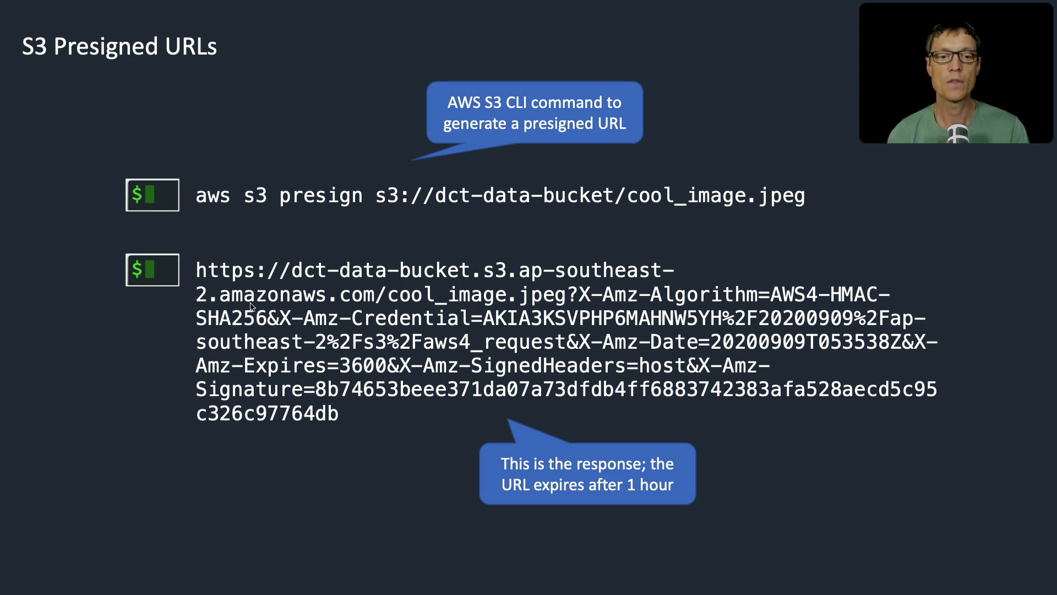
mouse_move(311, 326)
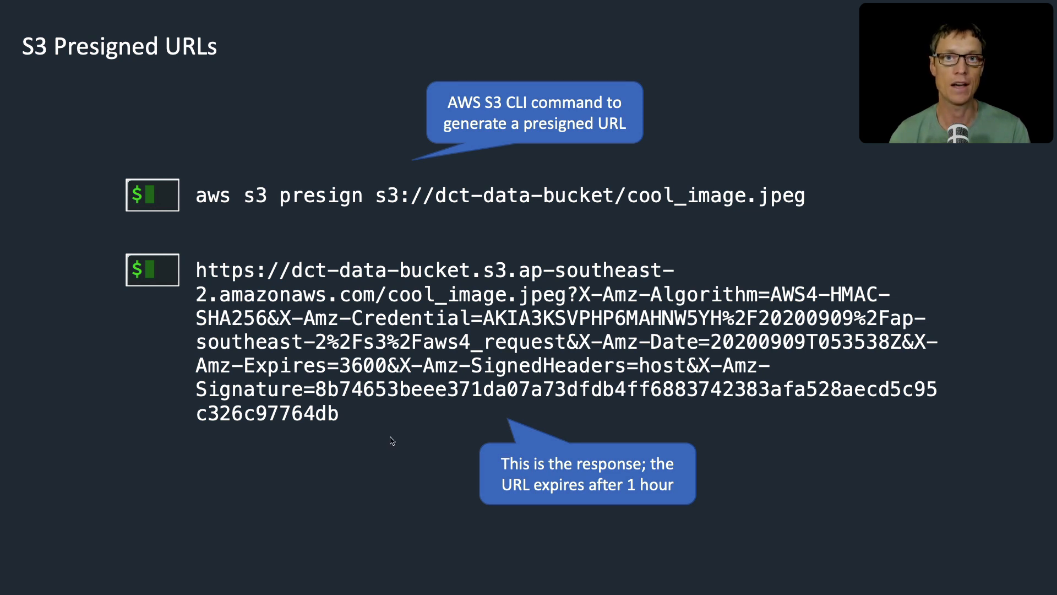
mouse_move(408, 390)
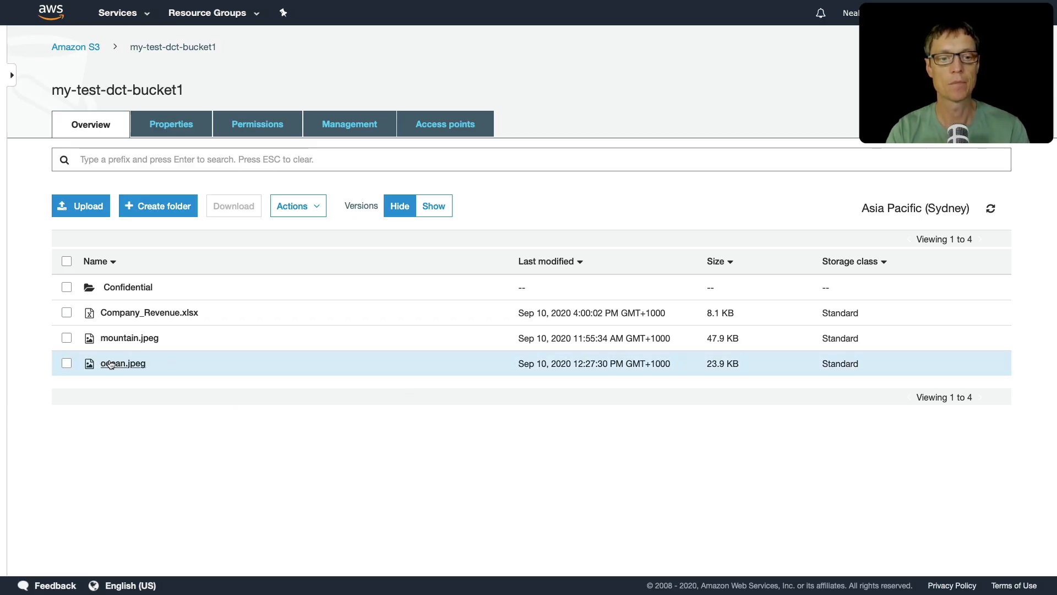
Step: View ocean.jpeg's object URL from my-test-dct-bucket1, getting Access Denied, then bring up a terminal
left_click(122, 362)
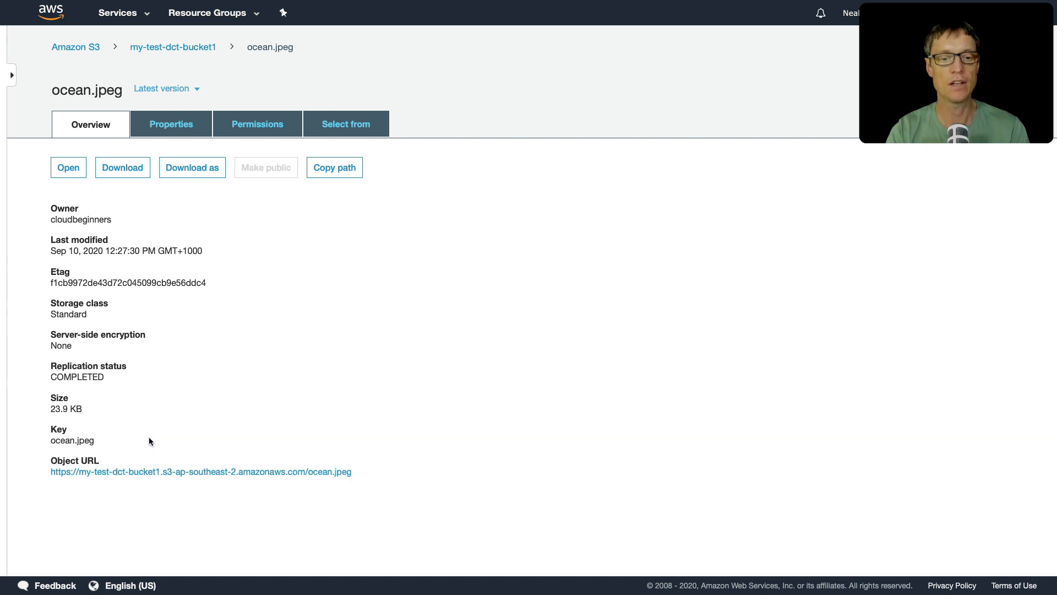
left_click(201, 471)
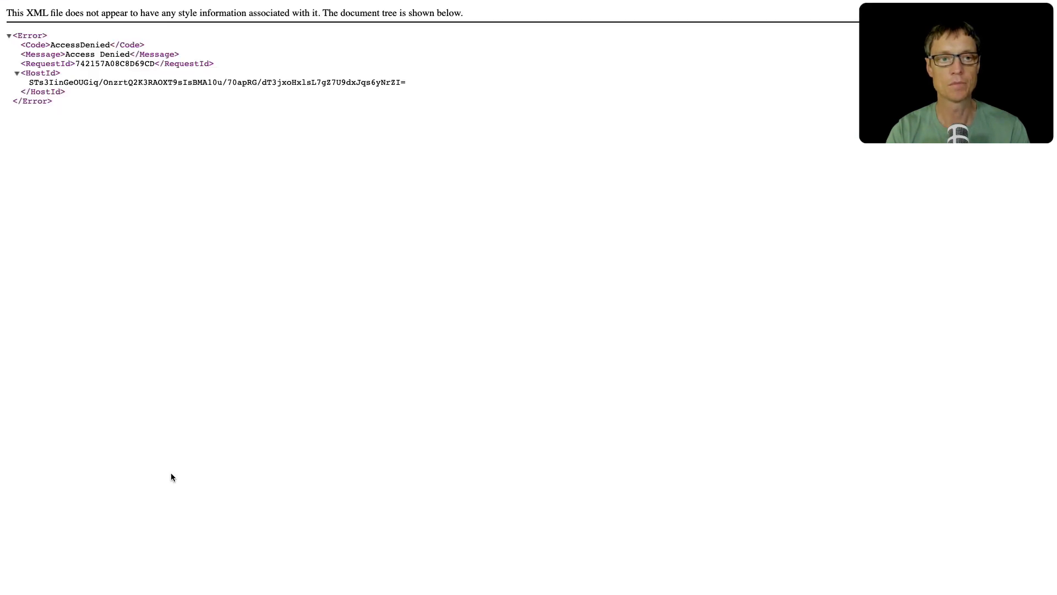
mouse_move(65, 173)
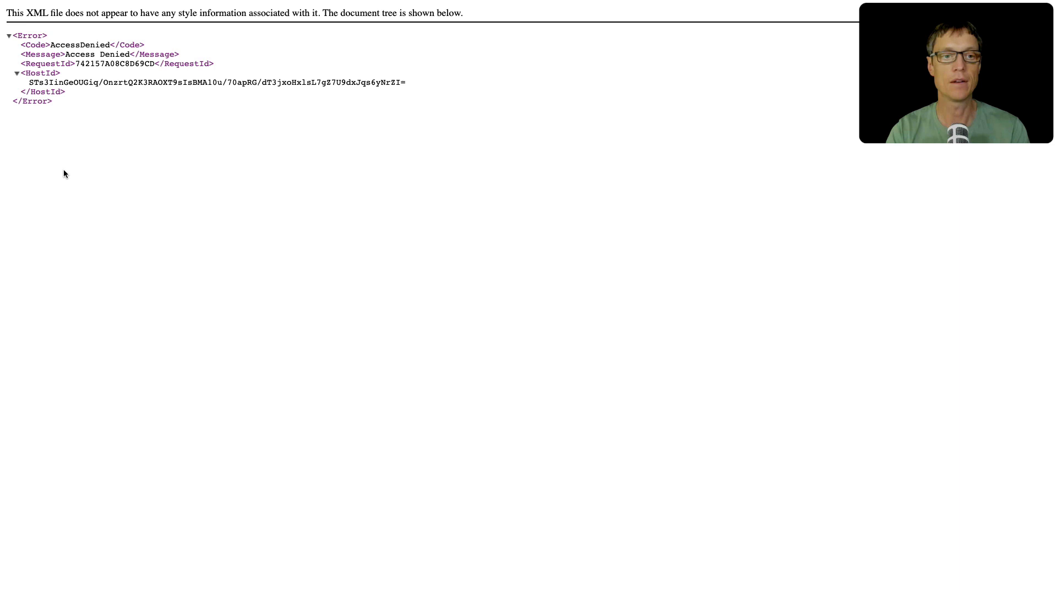
mouse_move(95, 98)
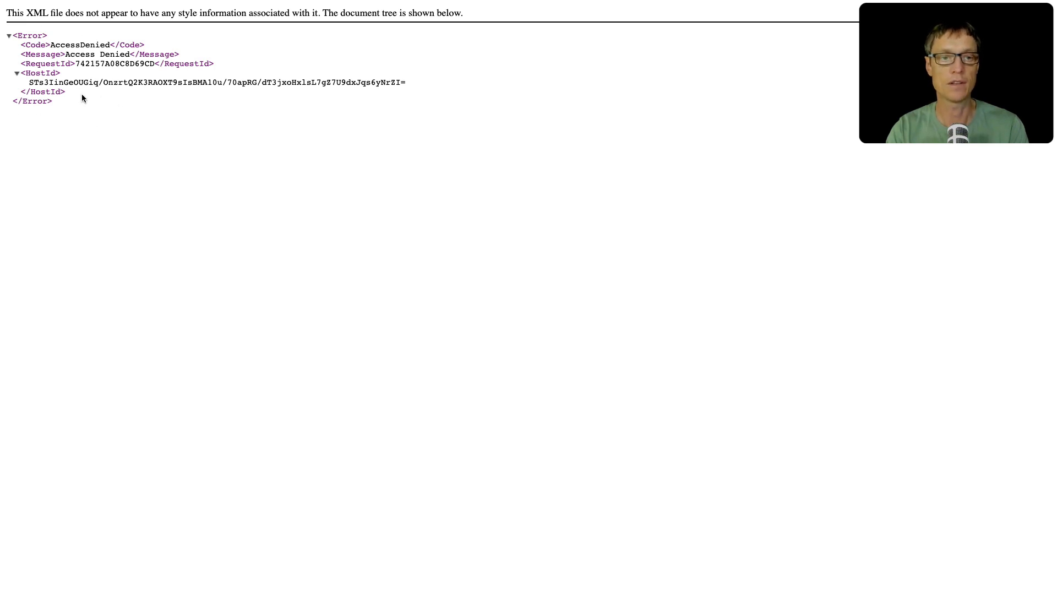
double_click(80, 44)
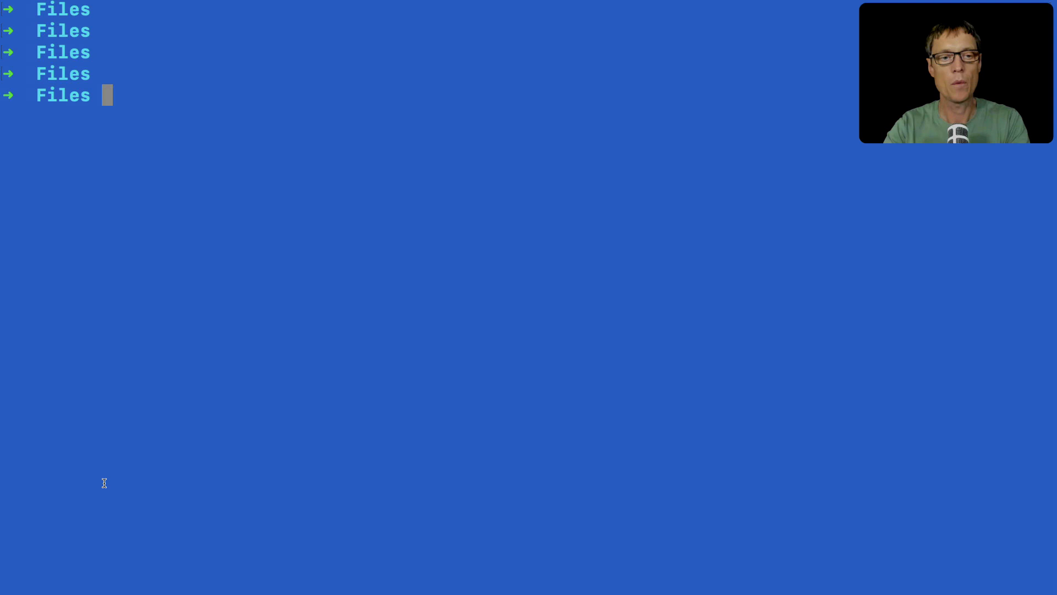
Step: Generate a presigned URL with aws s3 presign s3://my-test-dct-bucket1/ocean.jpeg (default 3600 s expiry)
type("aws s3 presign s")
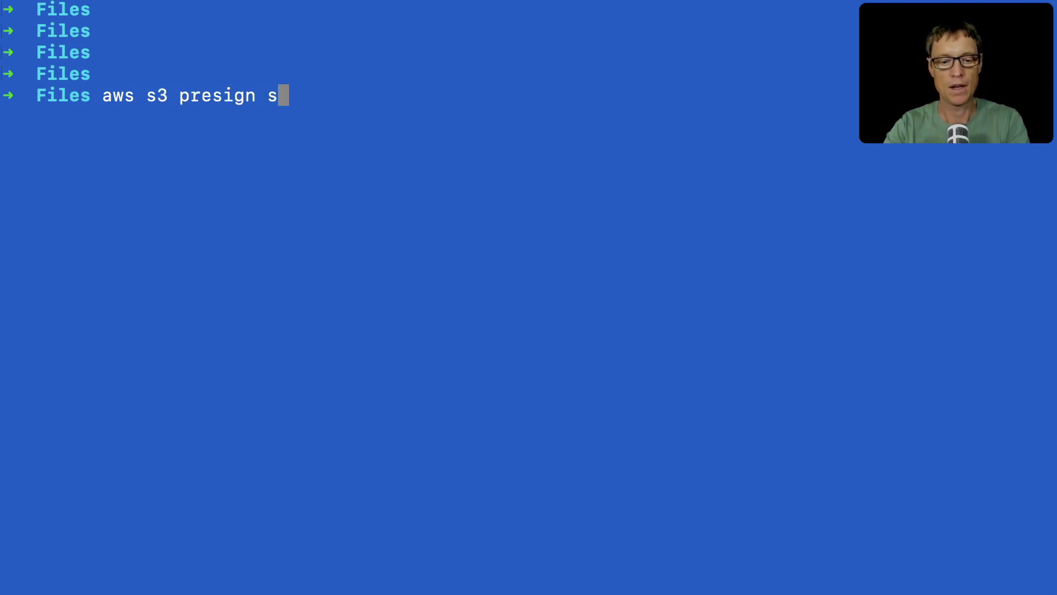
type("3://my-test-dct-bucket1/ocean.jpeg")
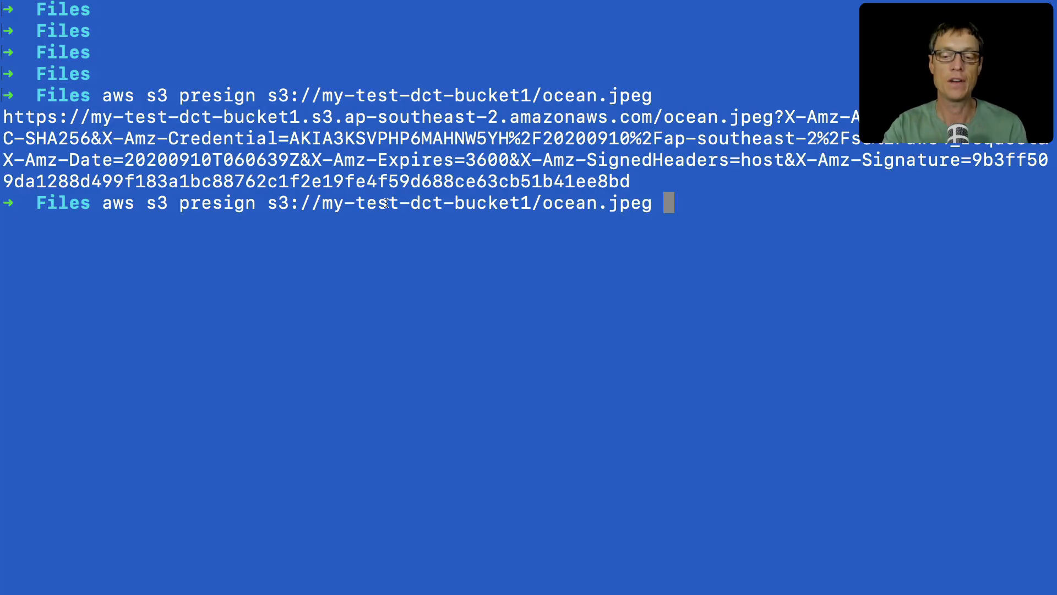
Step: Generate a second presigned URL for ocean.jpeg with --expires-in 900 and highlight that option
type("--expi")
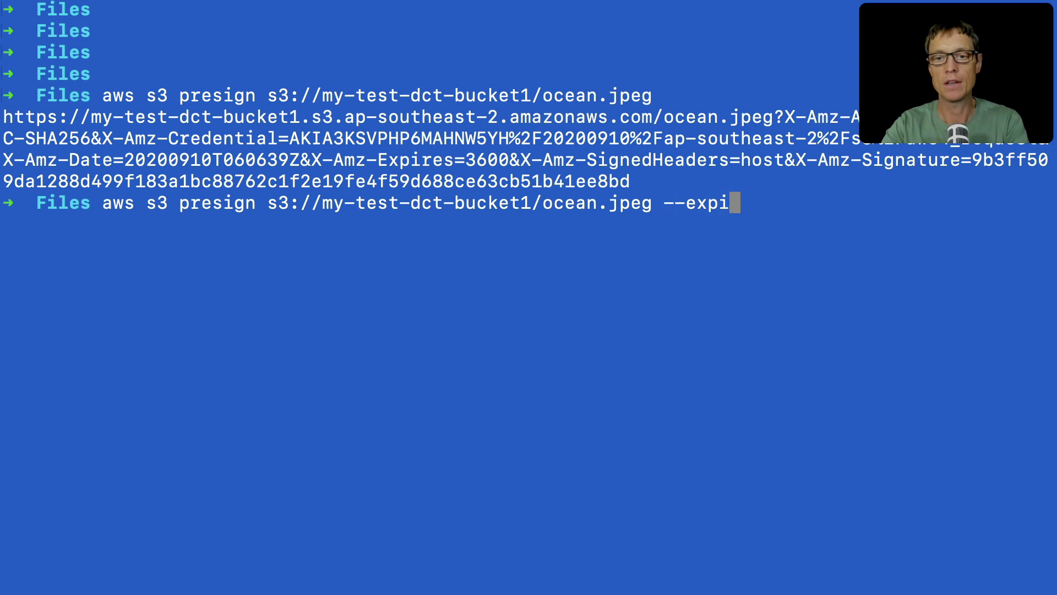
type("res-in")
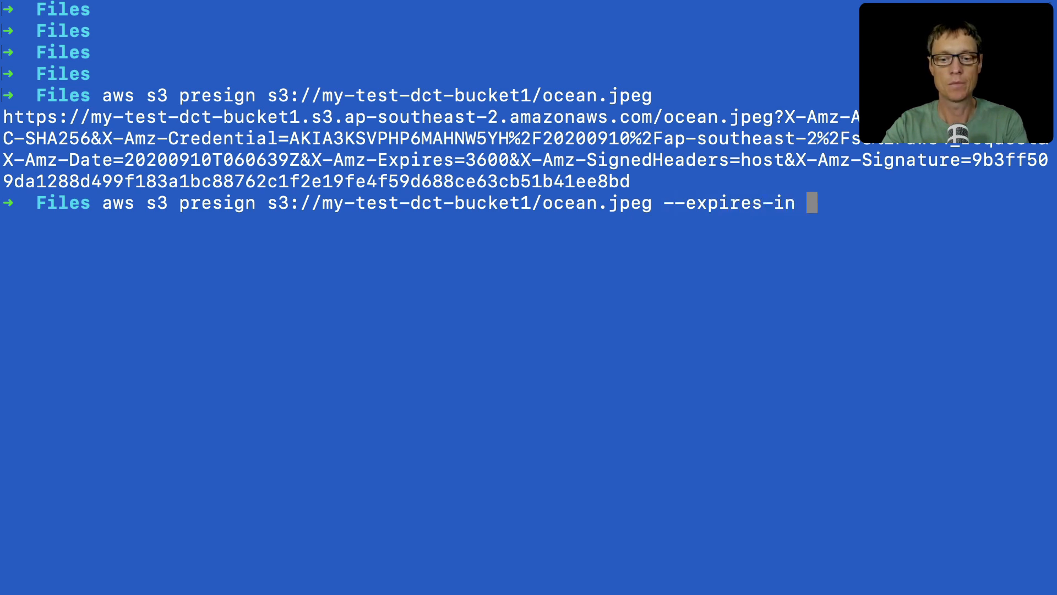
type("900")
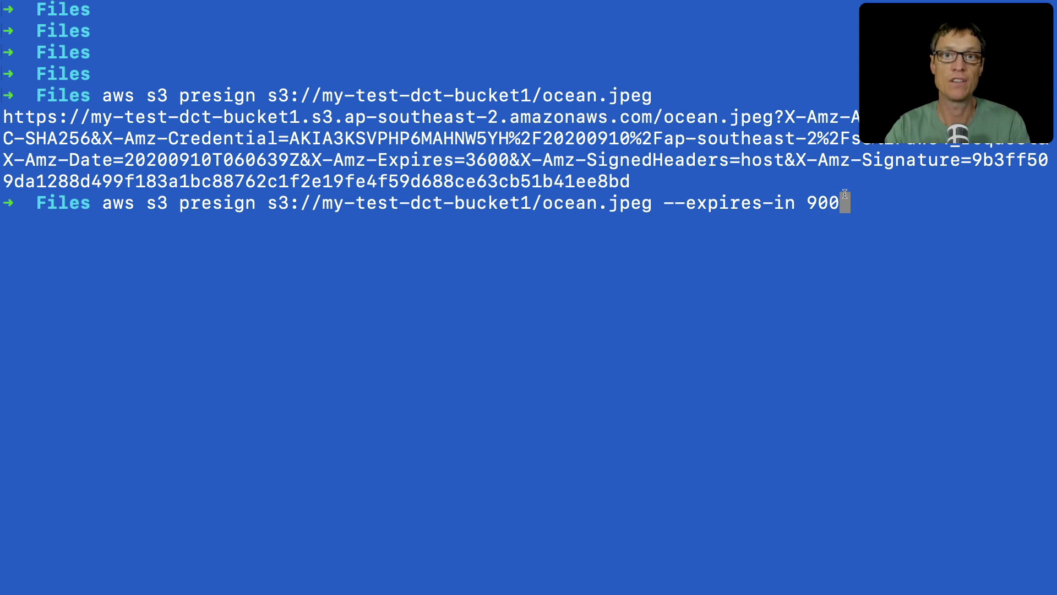
key("Enter")
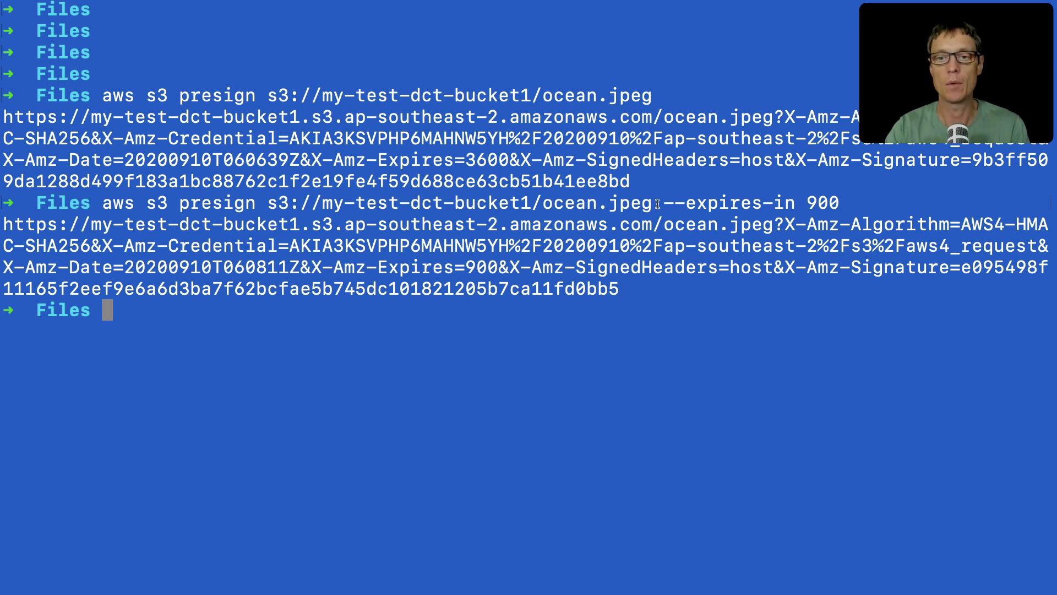
left_click_drag(661, 202, 846, 202)
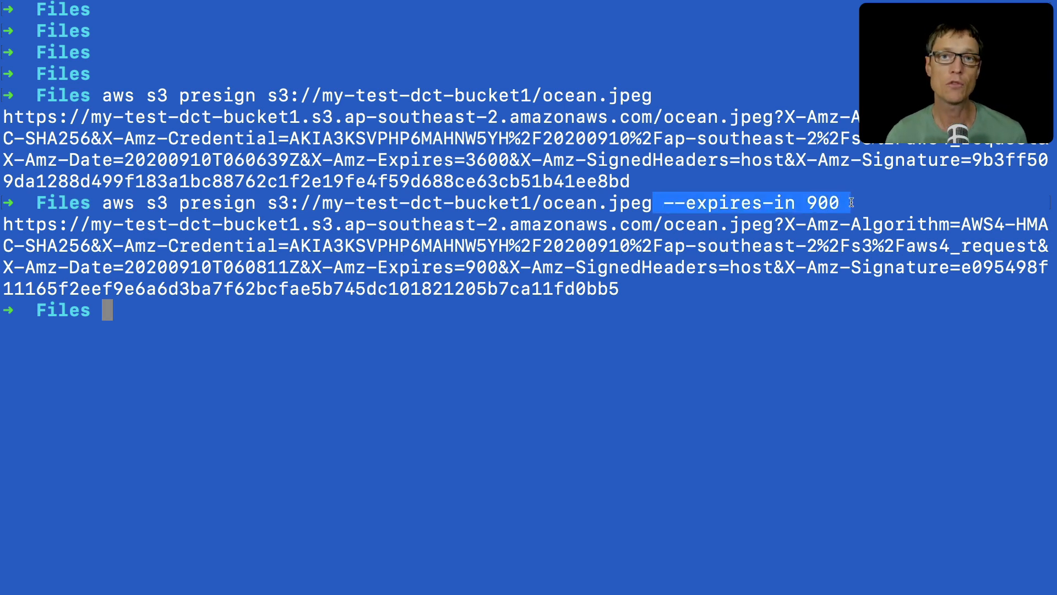